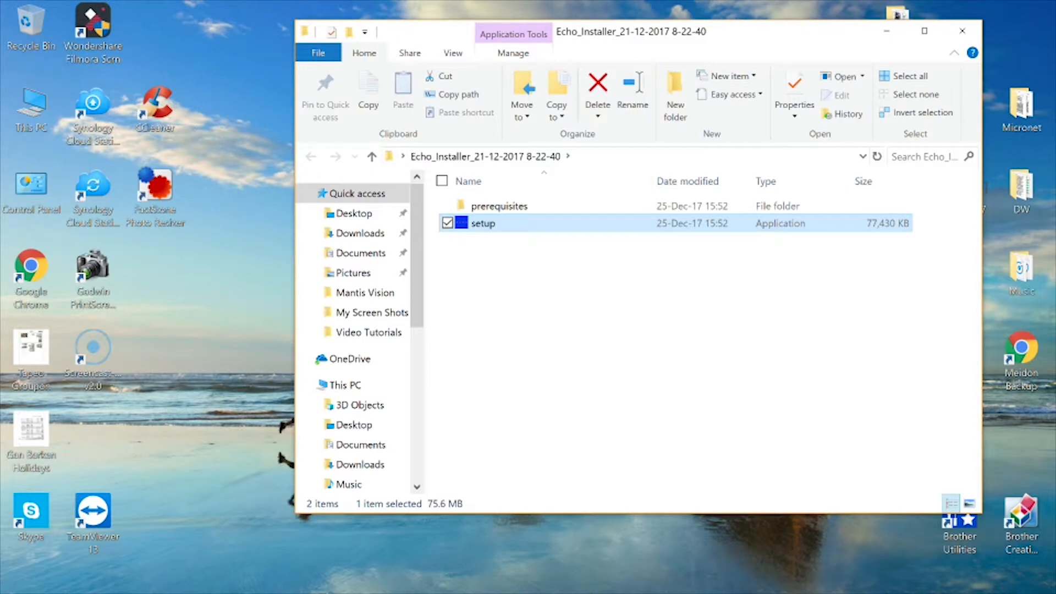
- Launch the Echo setup application from the Echo_Installer folder
double_click(483, 223)
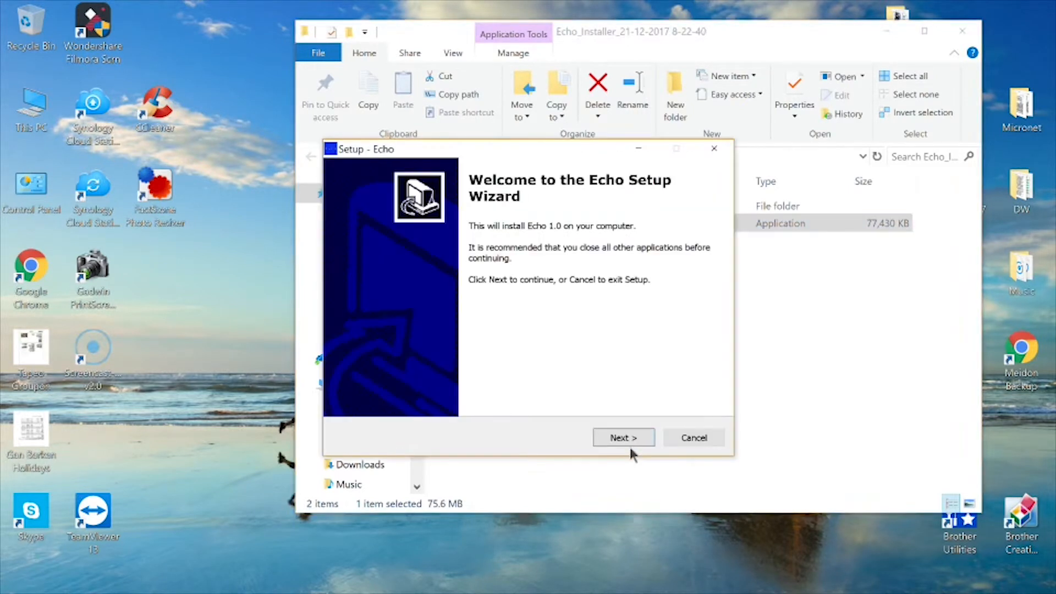
mouse_move(621, 438)
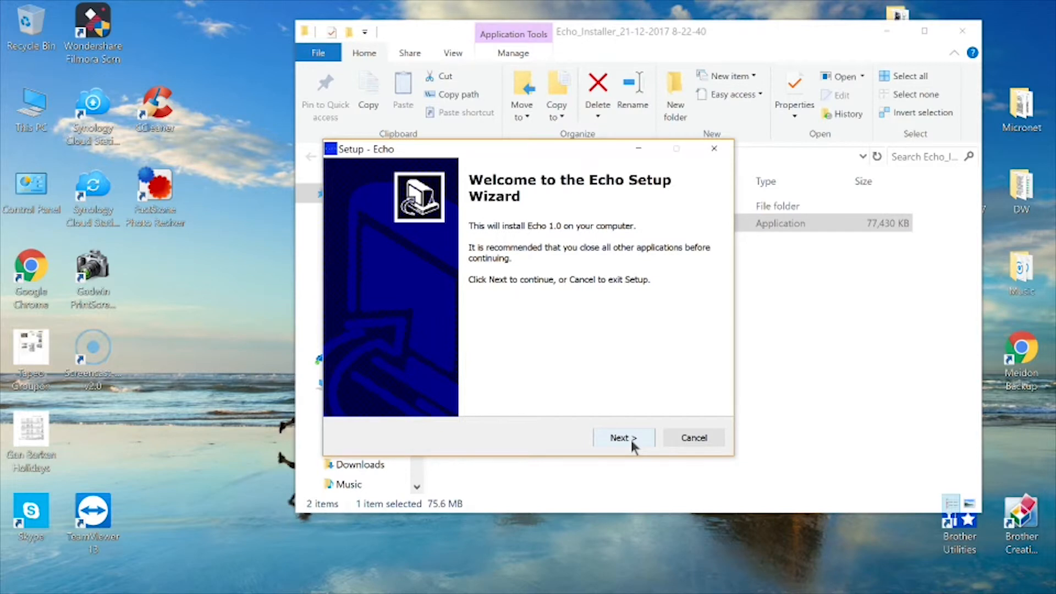
- Pass the welcome page and keep the destination C:\MantisVision\ECHO_1_0
click(618, 437)
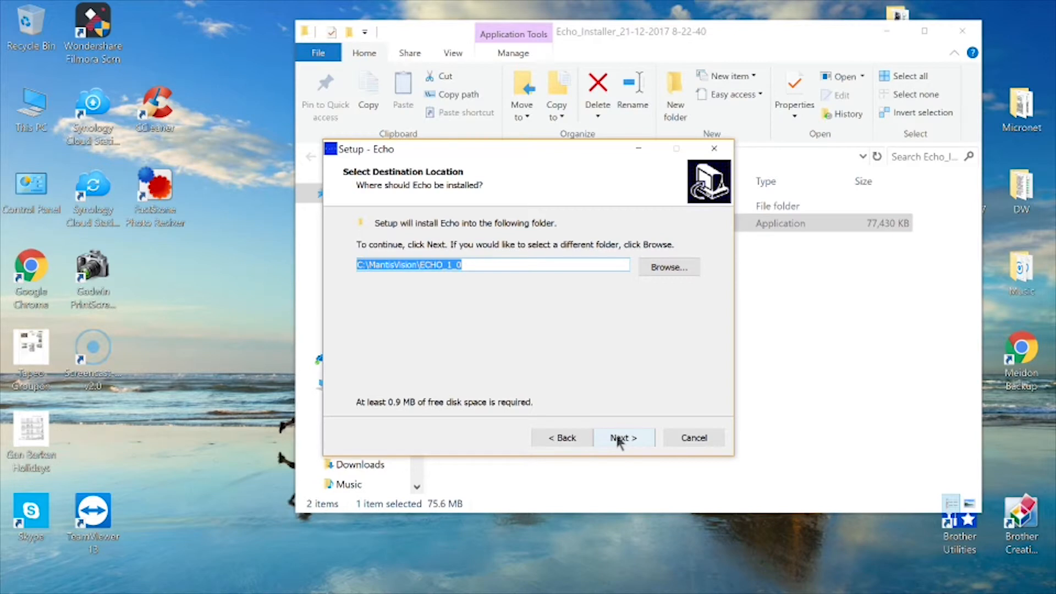
click(621, 438)
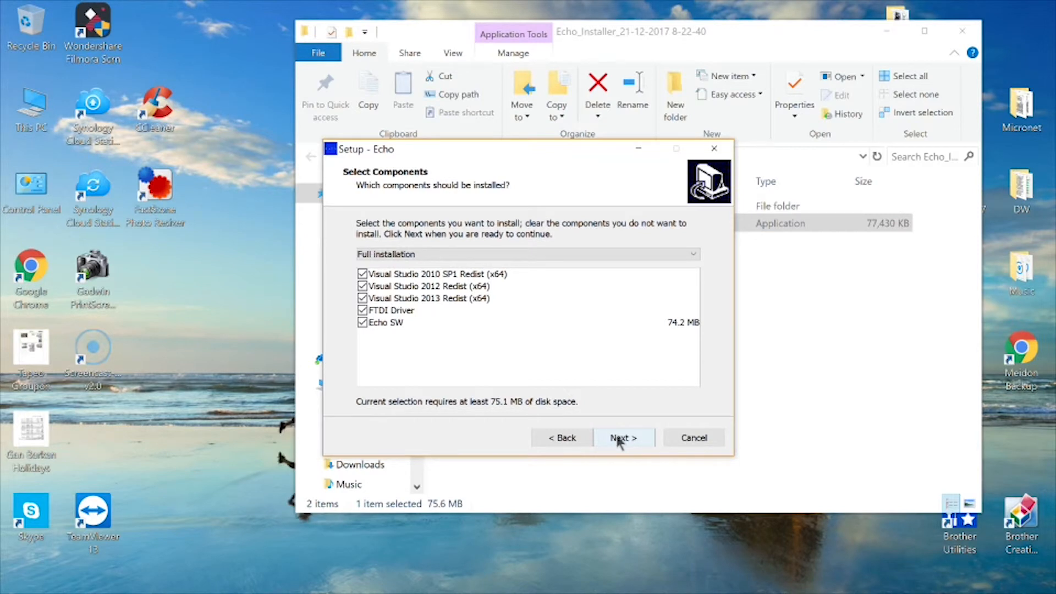
- Keep all components, the Echo Start Menu folder, and no desktop icon
click(622, 437)
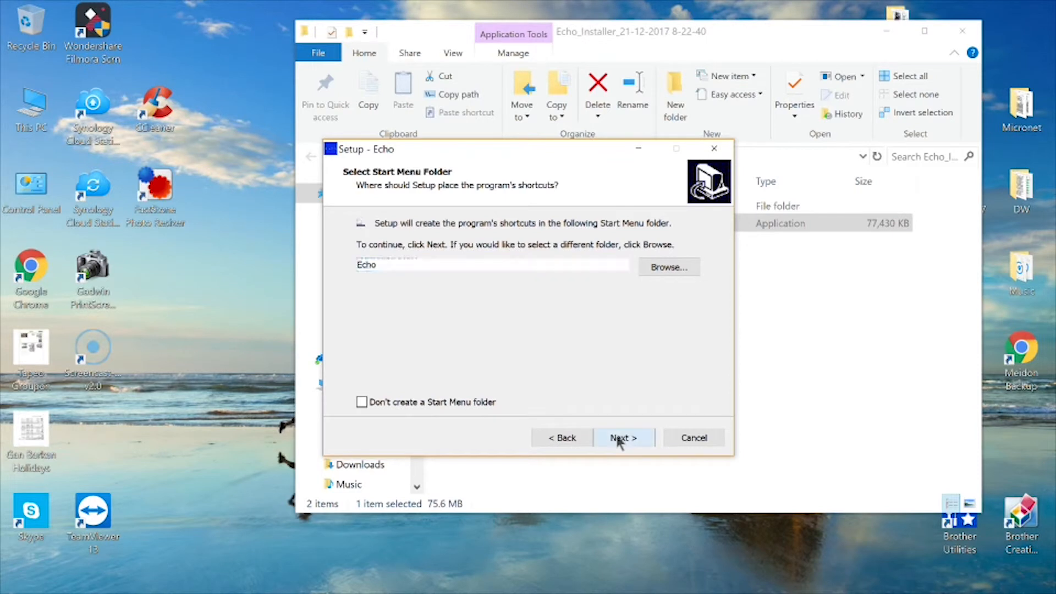
click(623, 438)
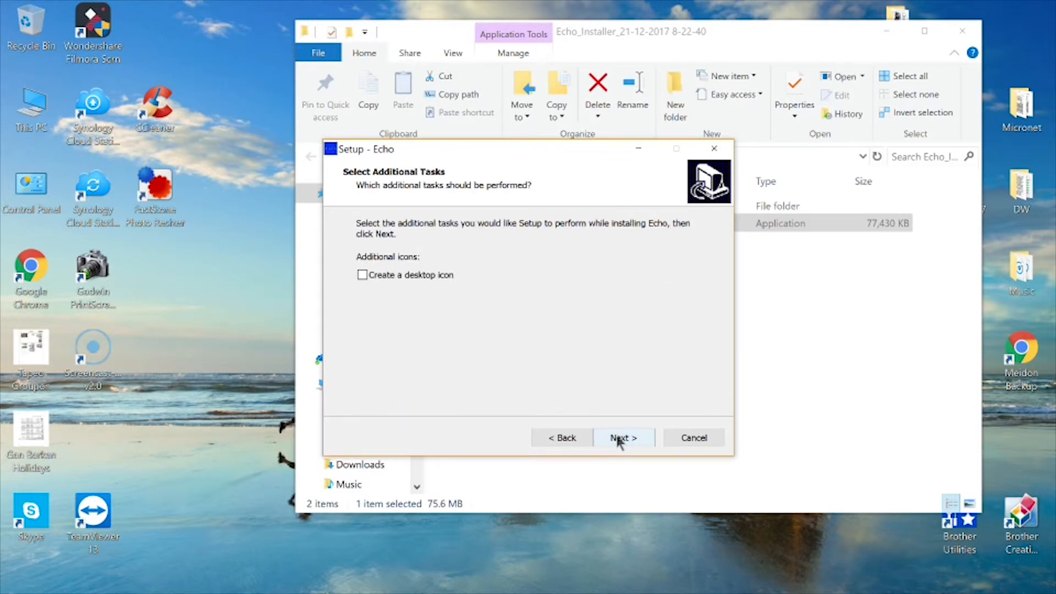
click(622, 438)
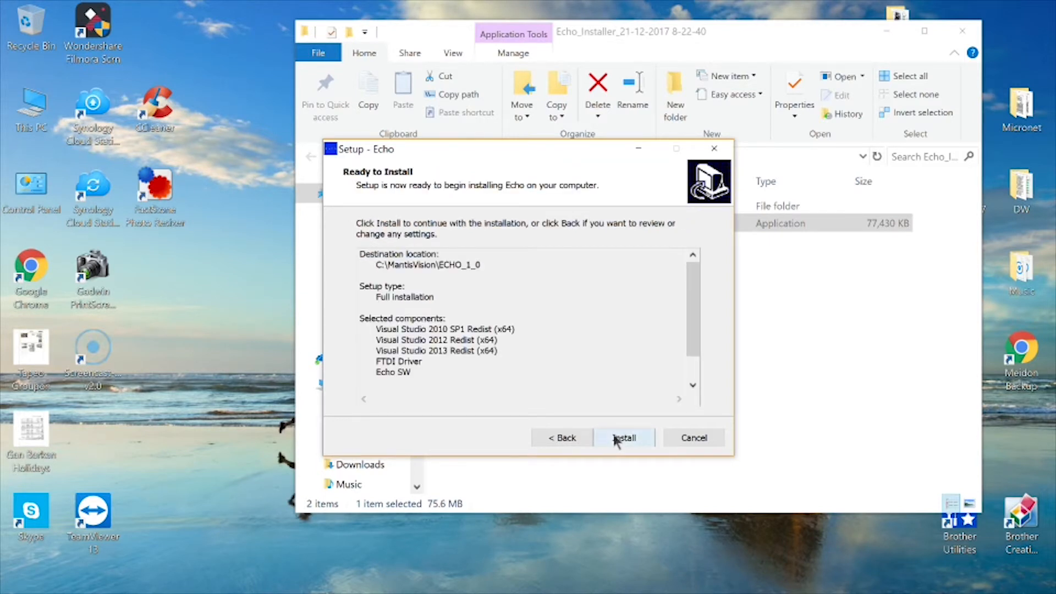
- Start the Echo install and complete the FTDI driver wizard, accepting its license
click(624, 438)
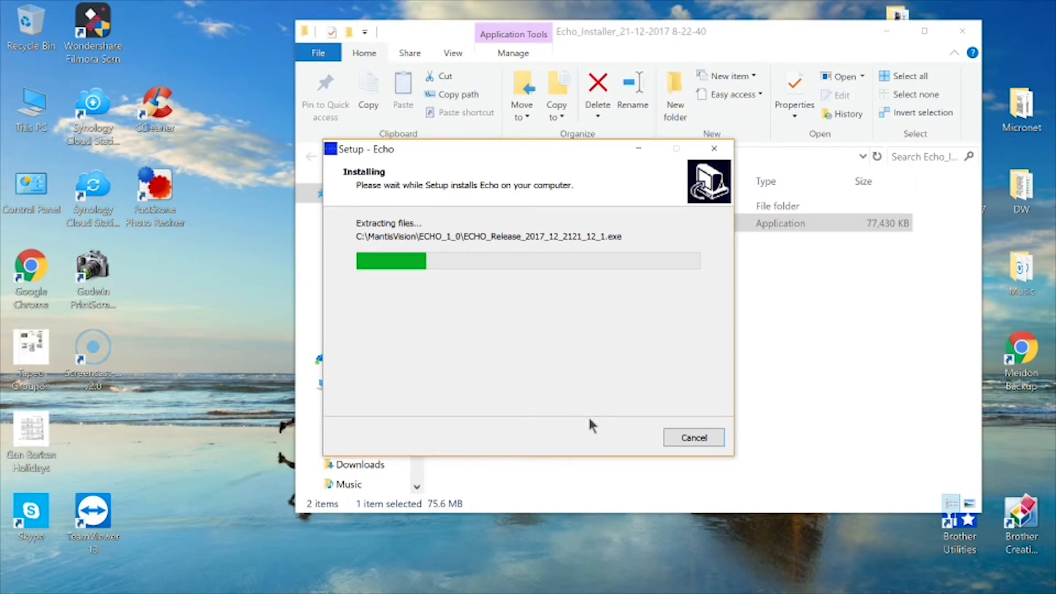
mouse_move(562, 384)
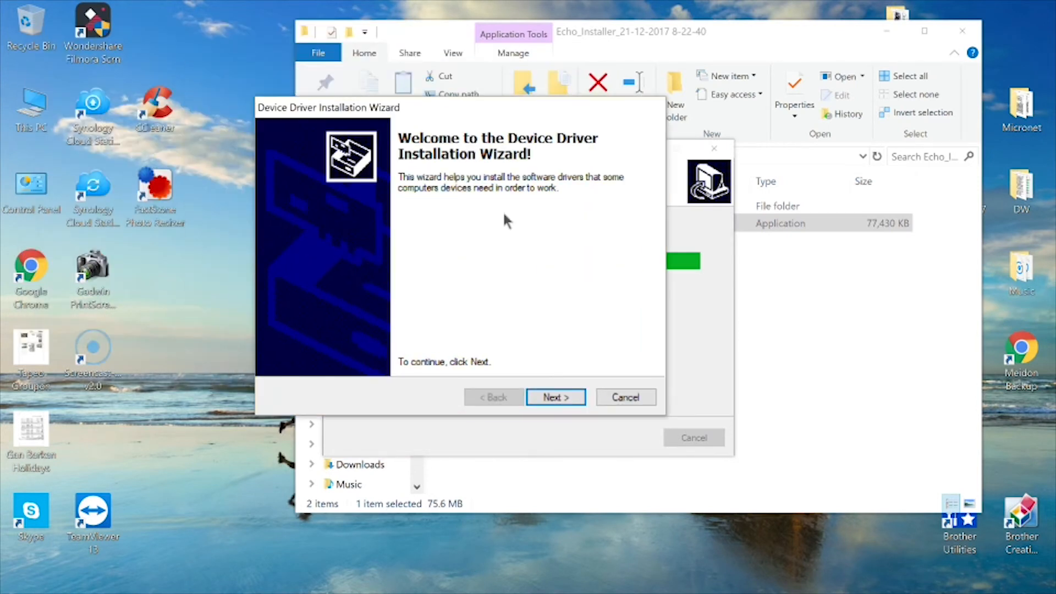
click(555, 397)
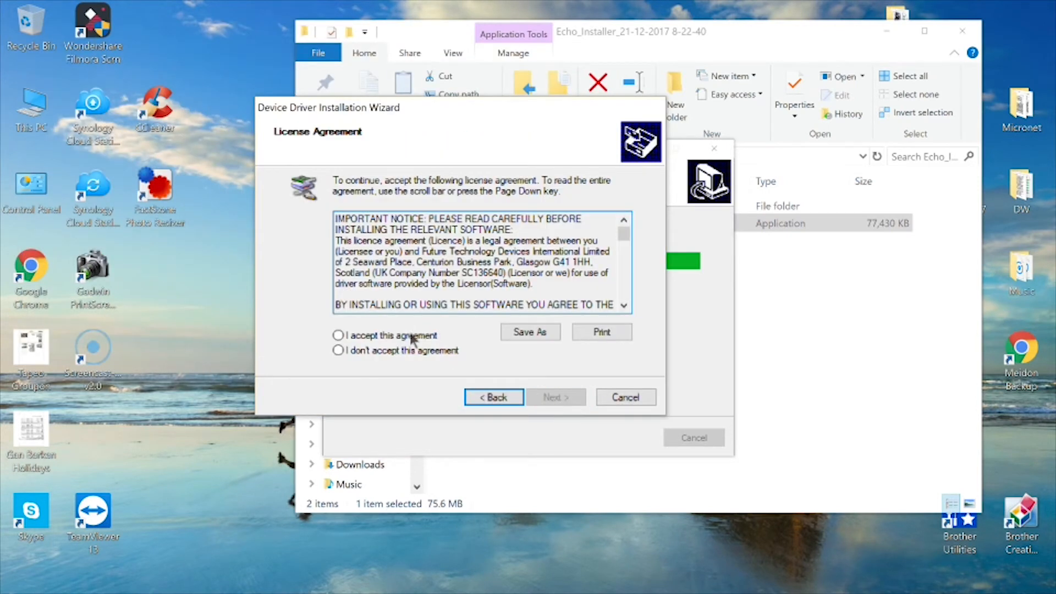
click(554, 396)
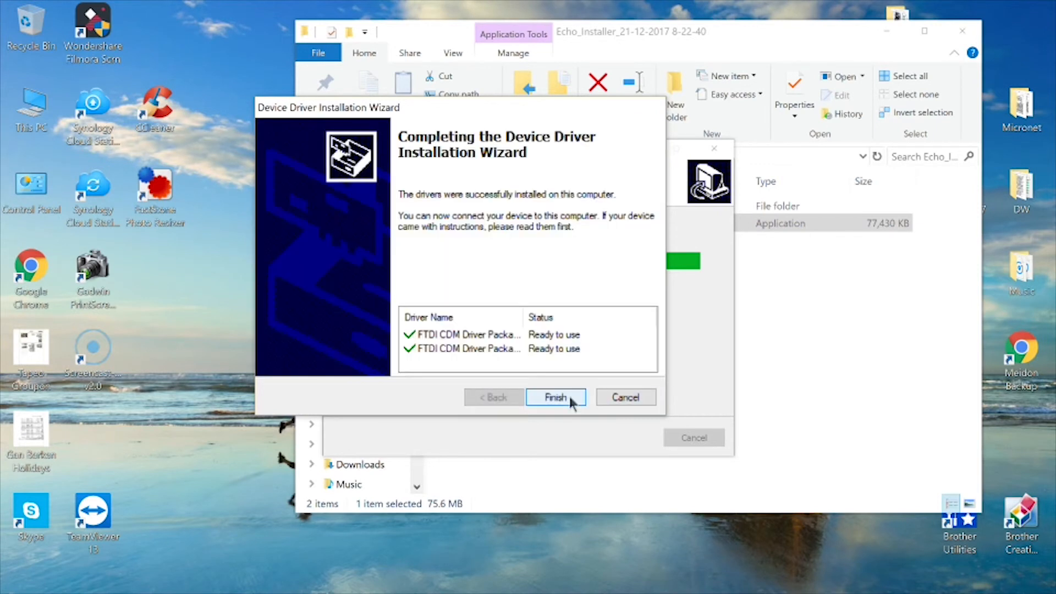
click(555, 396)
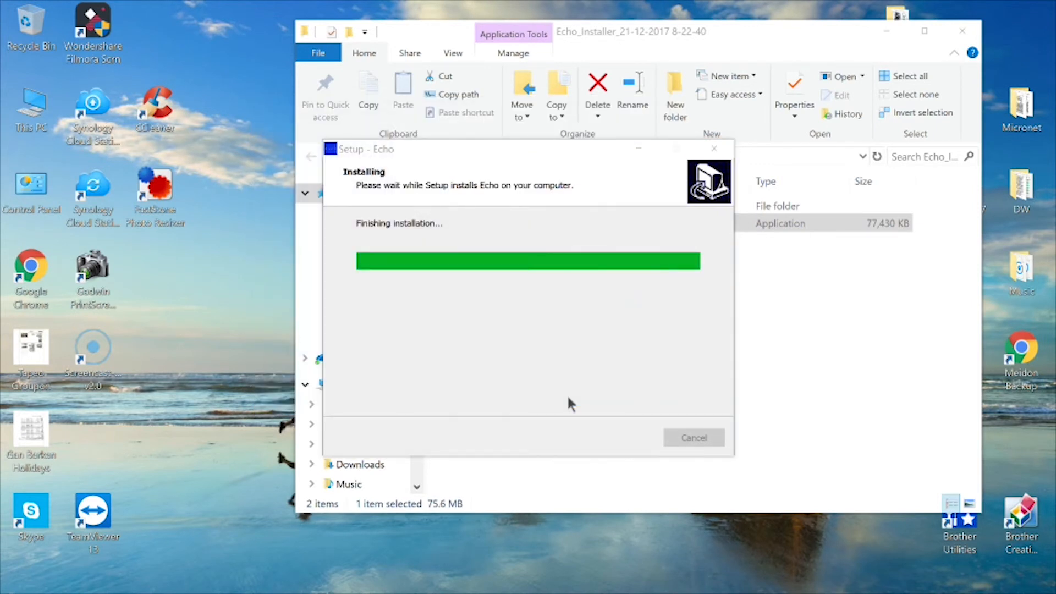